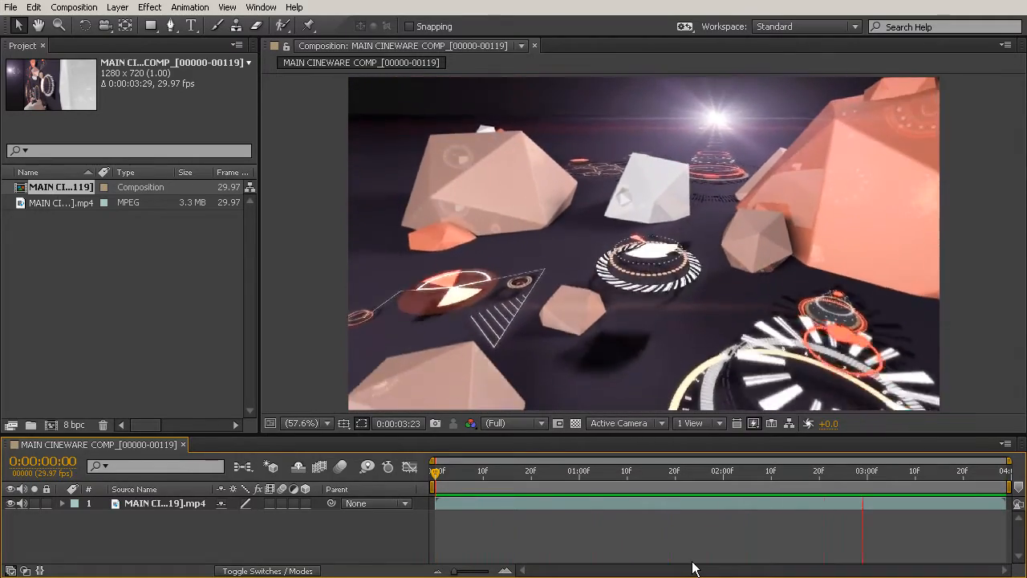
left_click(552, 471)
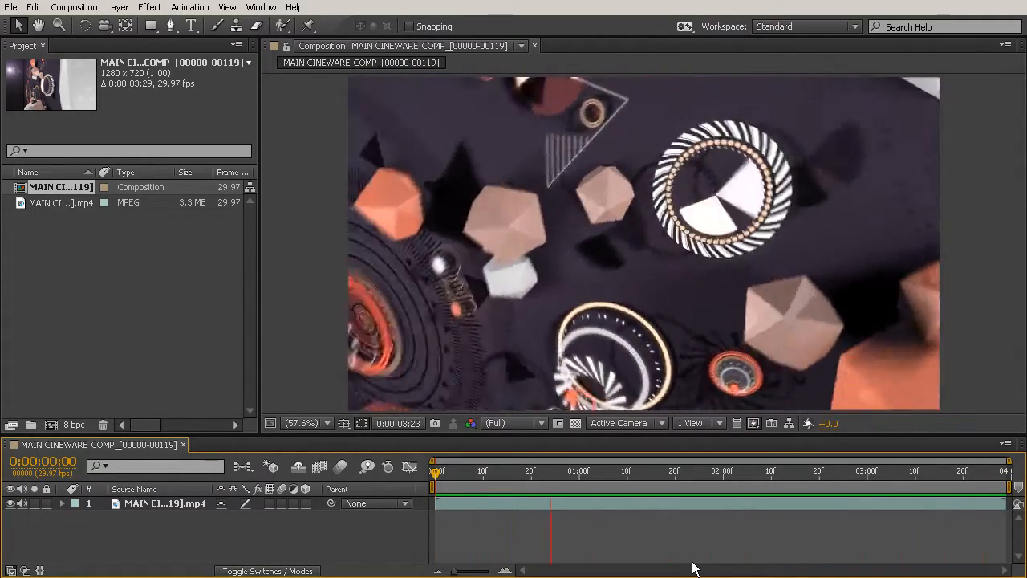
left_click(823, 471)
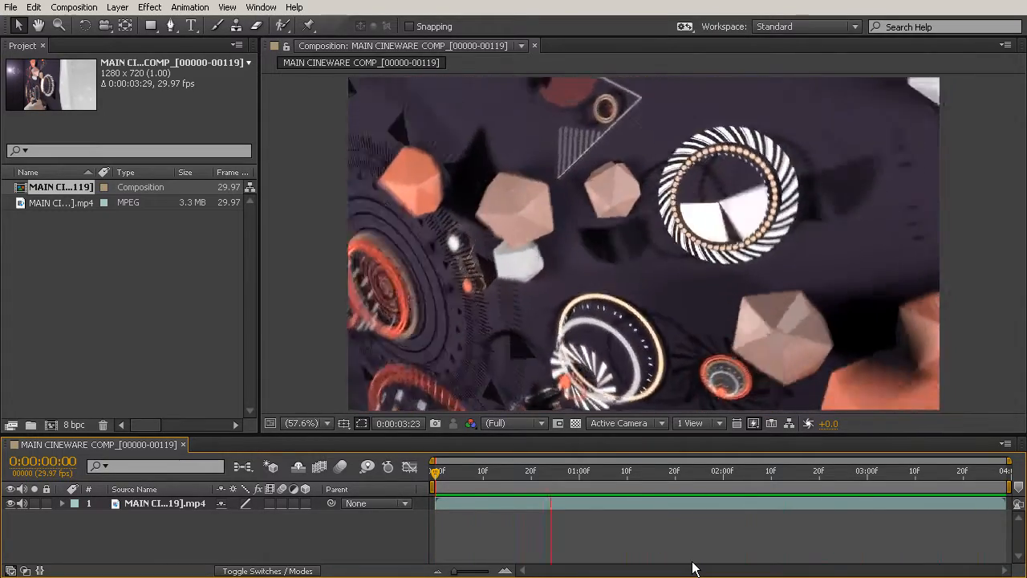
left_click(819, 470)
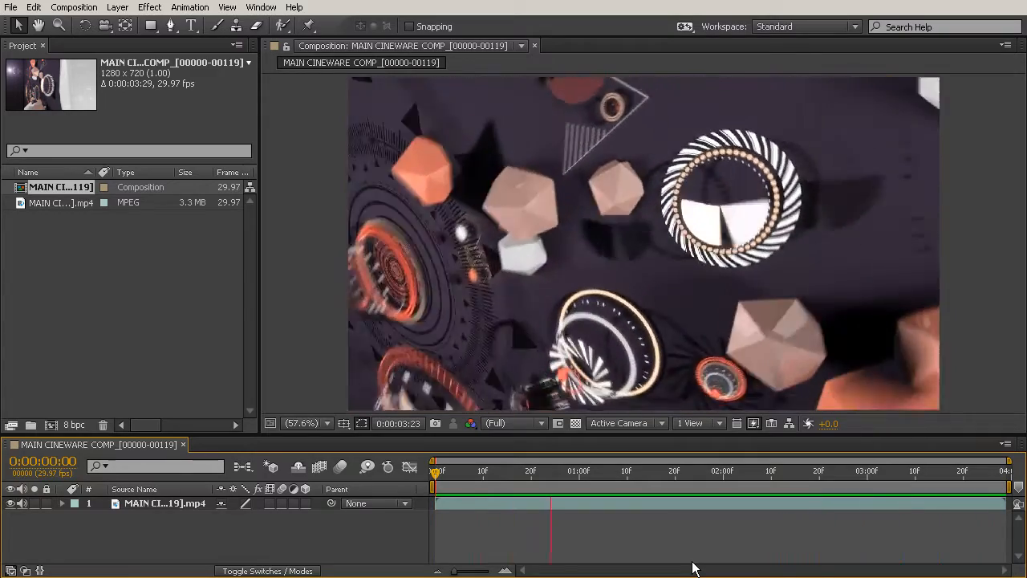
left_click(822, 471)
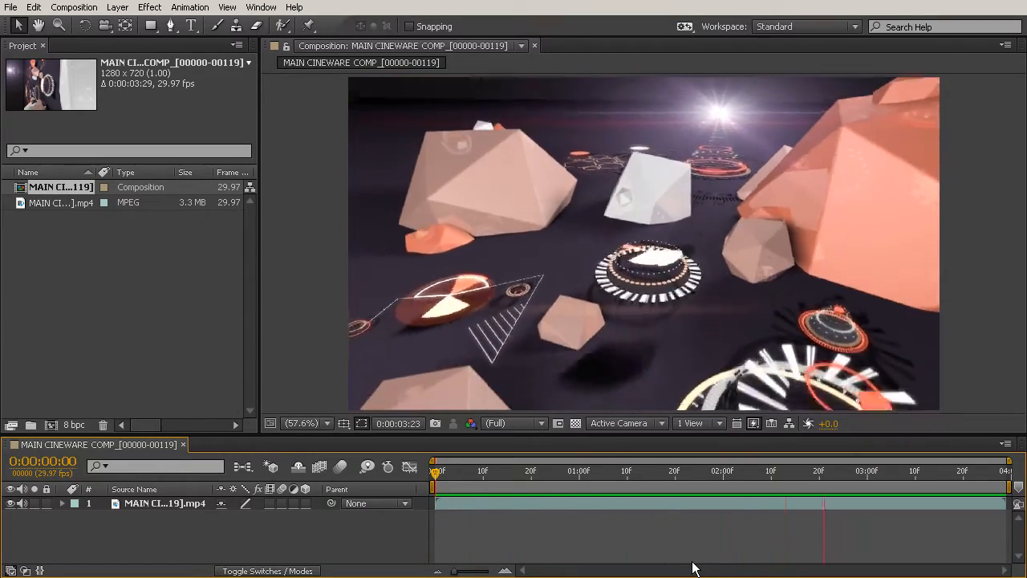
left_click(518, 470)
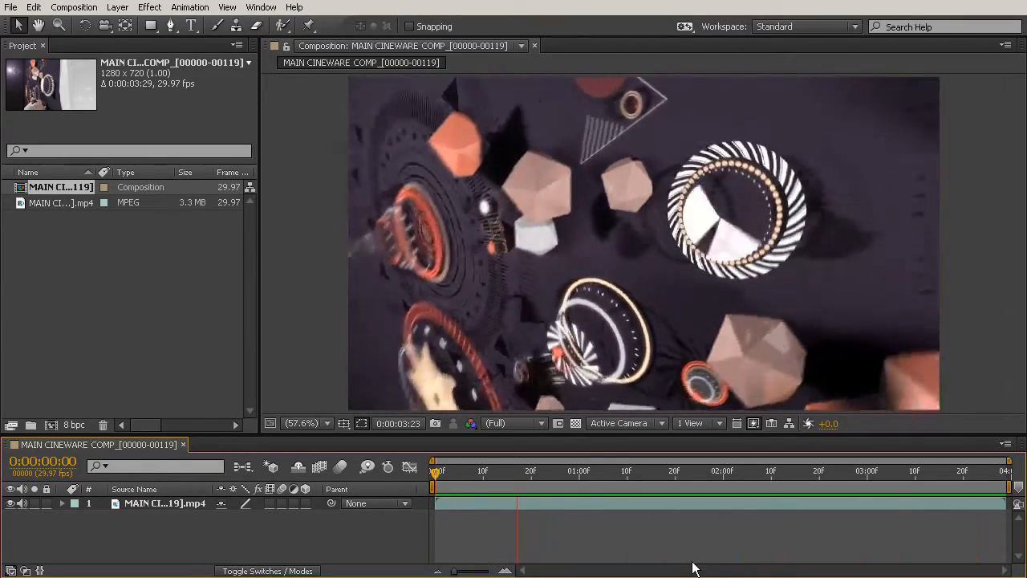
left_click(800, 472)
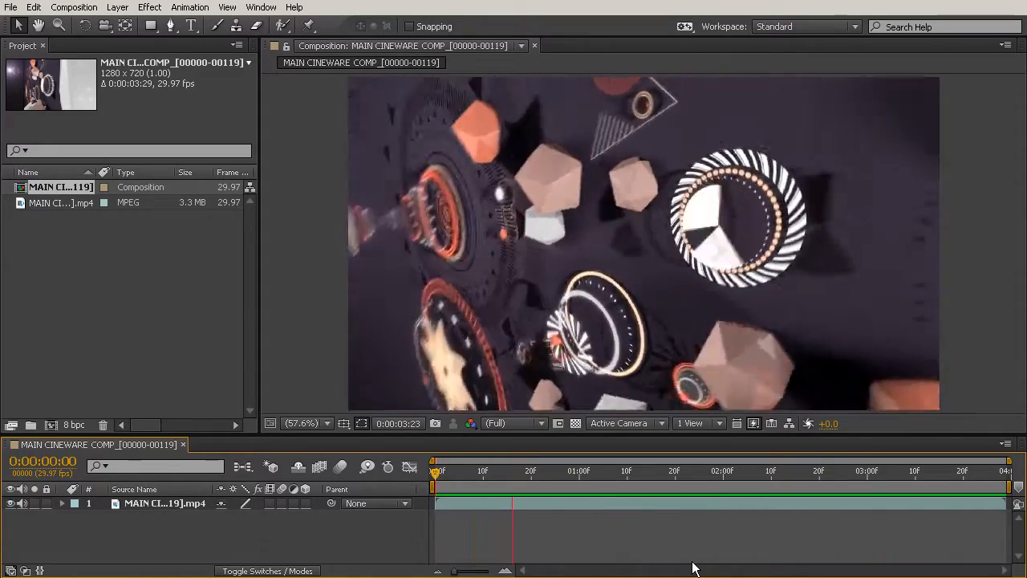
left_click(785, 471)
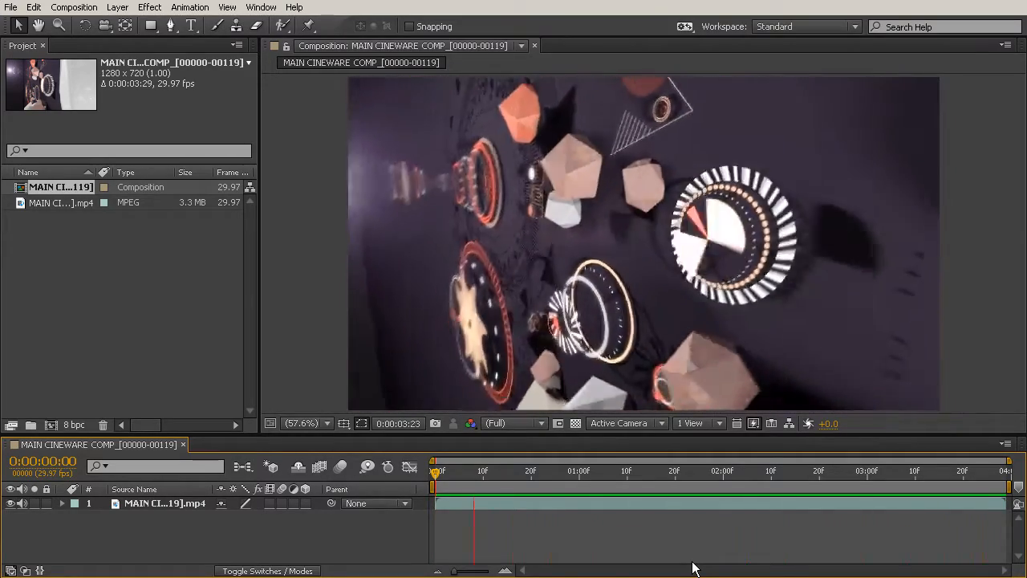
left_click(785, 471)
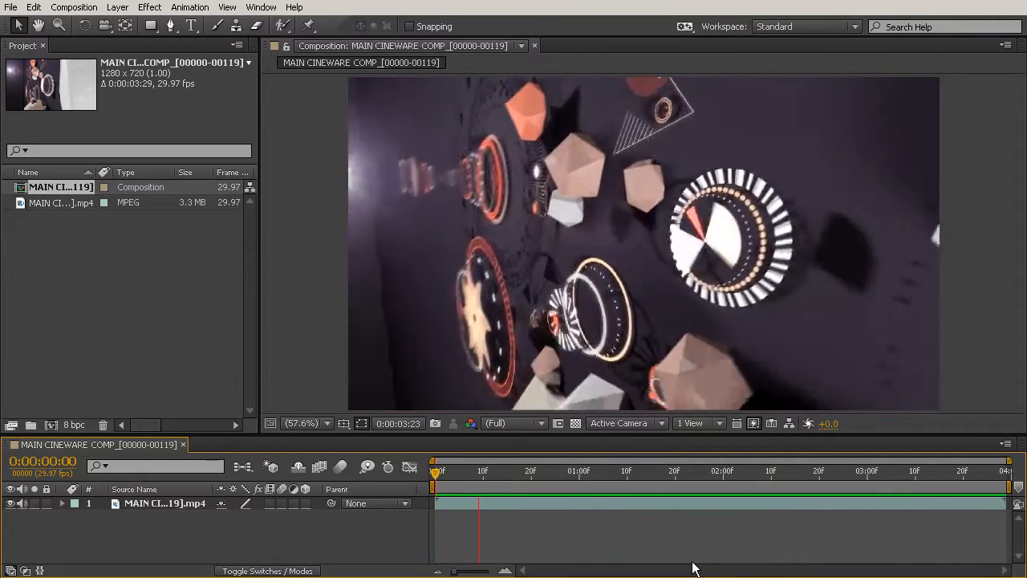
left_click(786, 470)
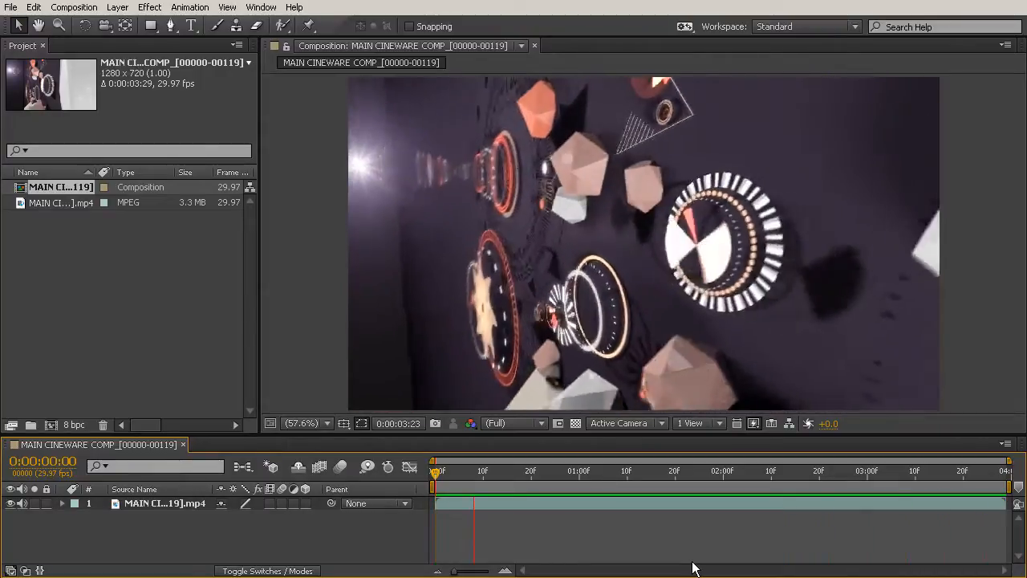
left_click(746, 471)
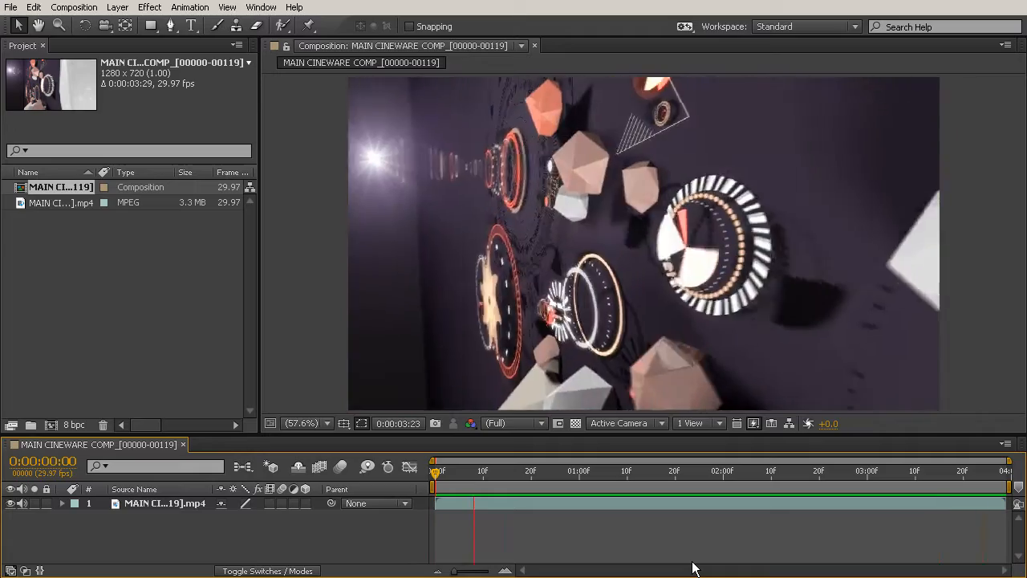
left_click(743, 470)
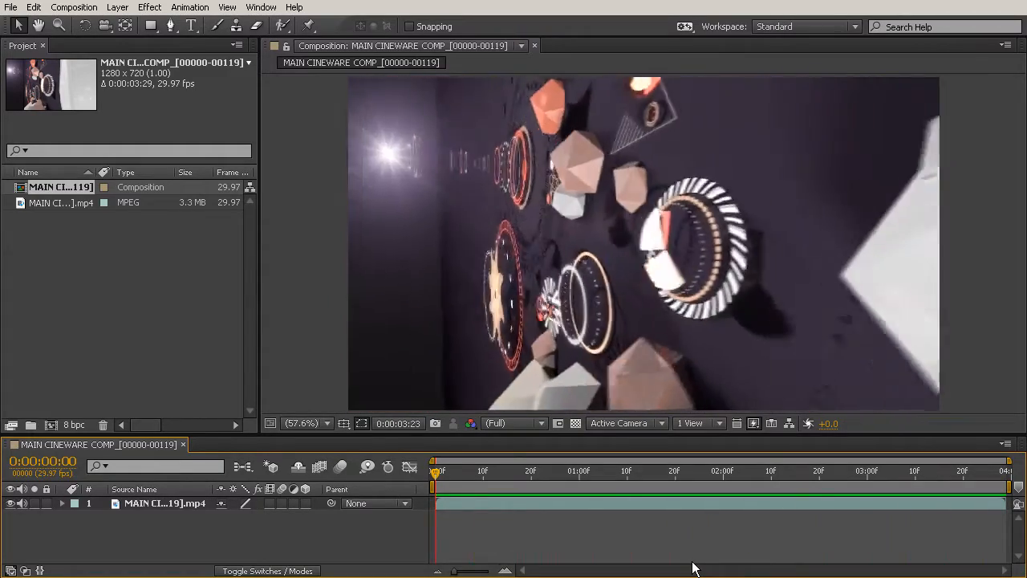
left_click(742, 470)
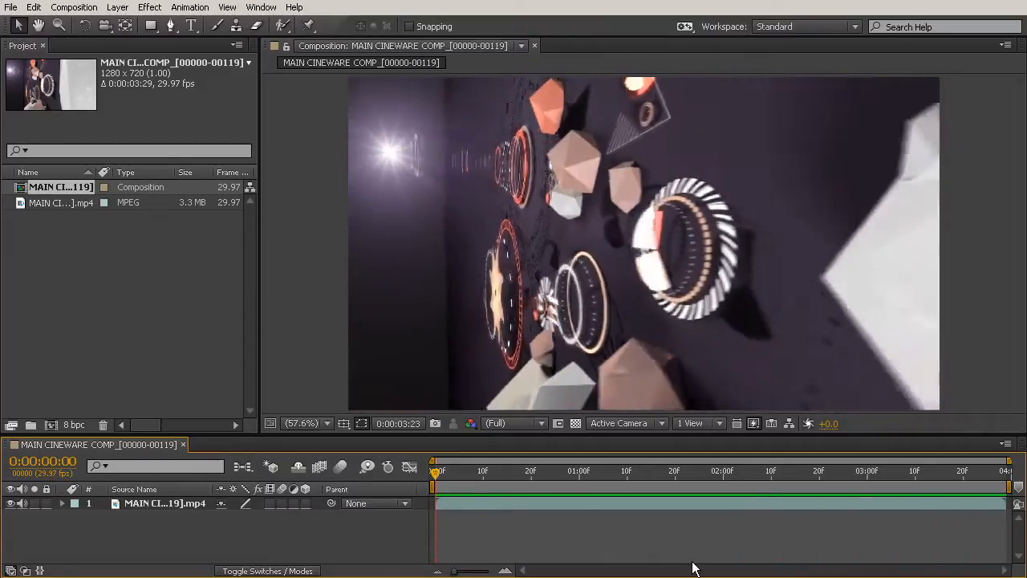
left_click(742, 470)
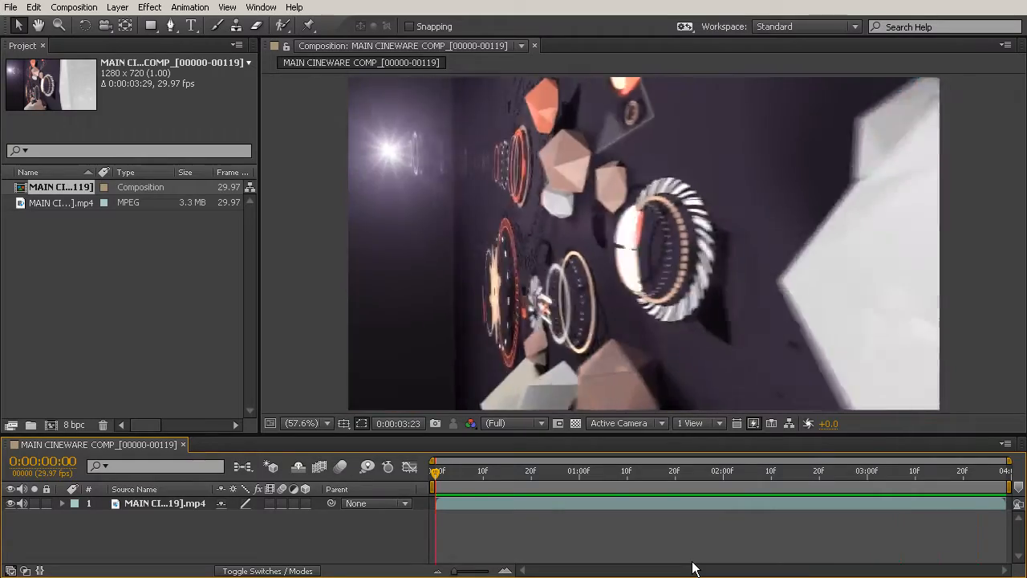
left_click(707, 471)
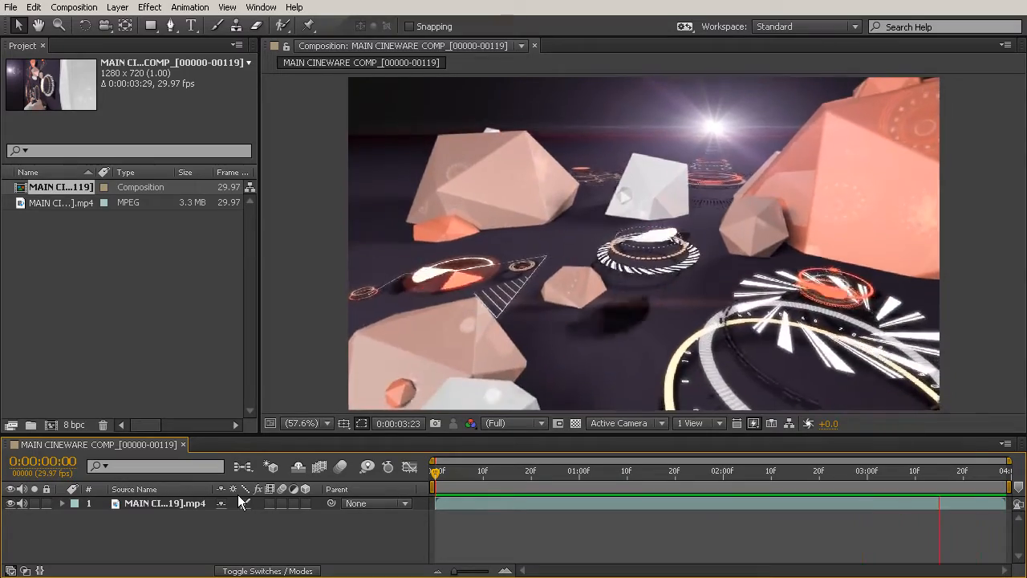
left_click(670, 471)
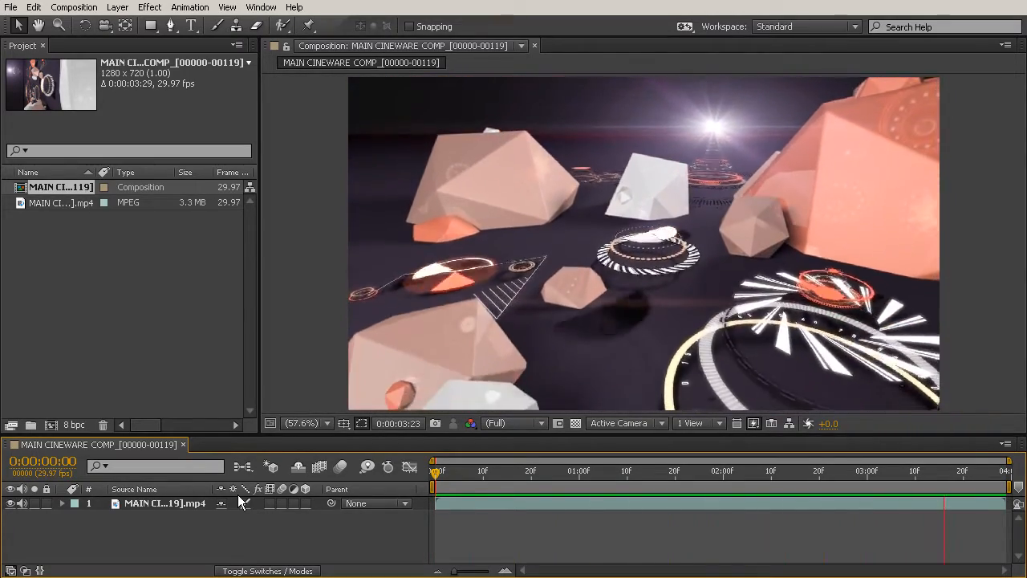
left_click(664, 470)
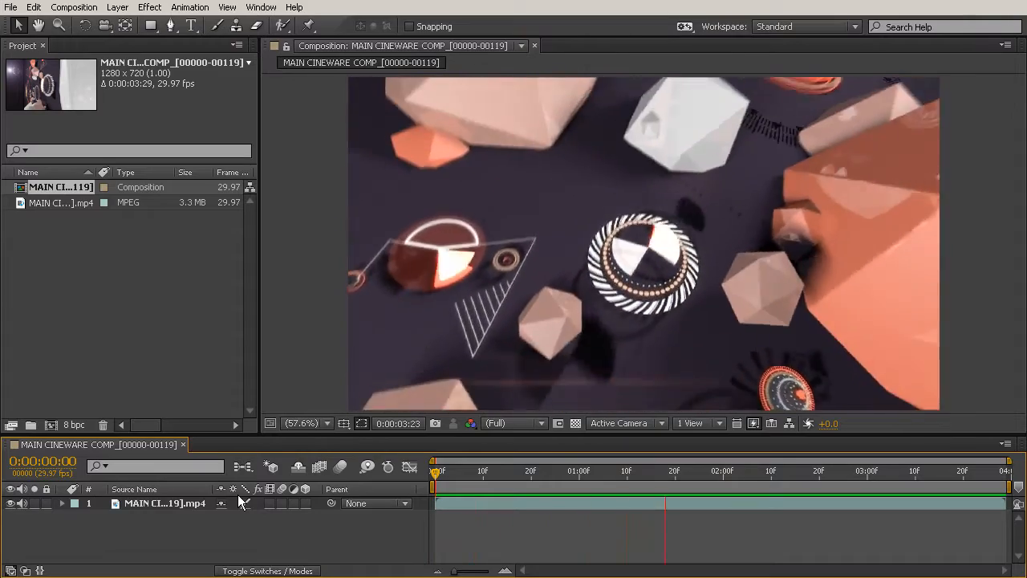